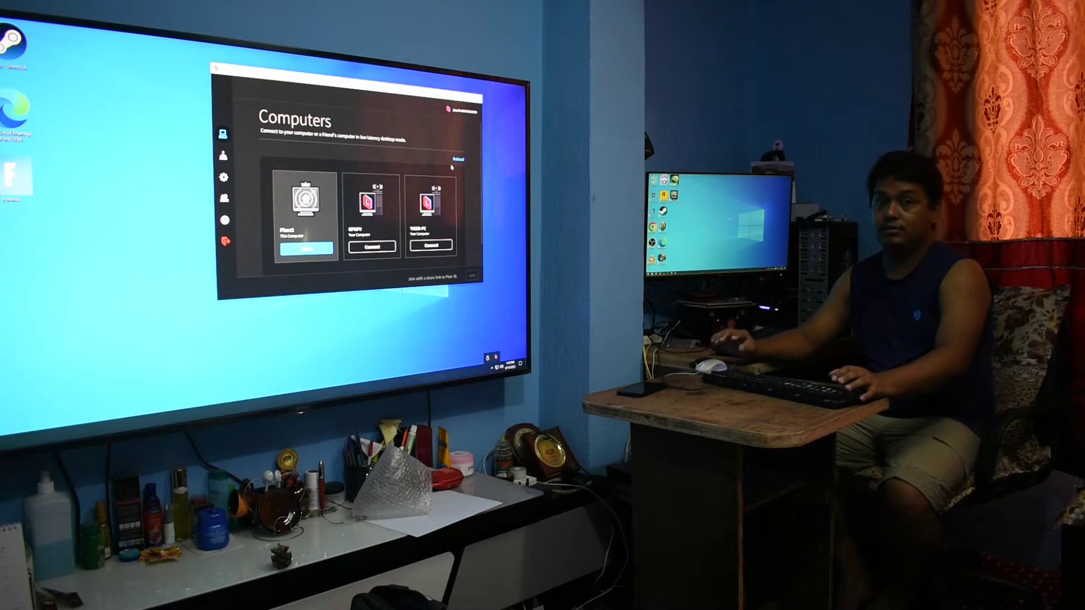
left_click(453, 161)
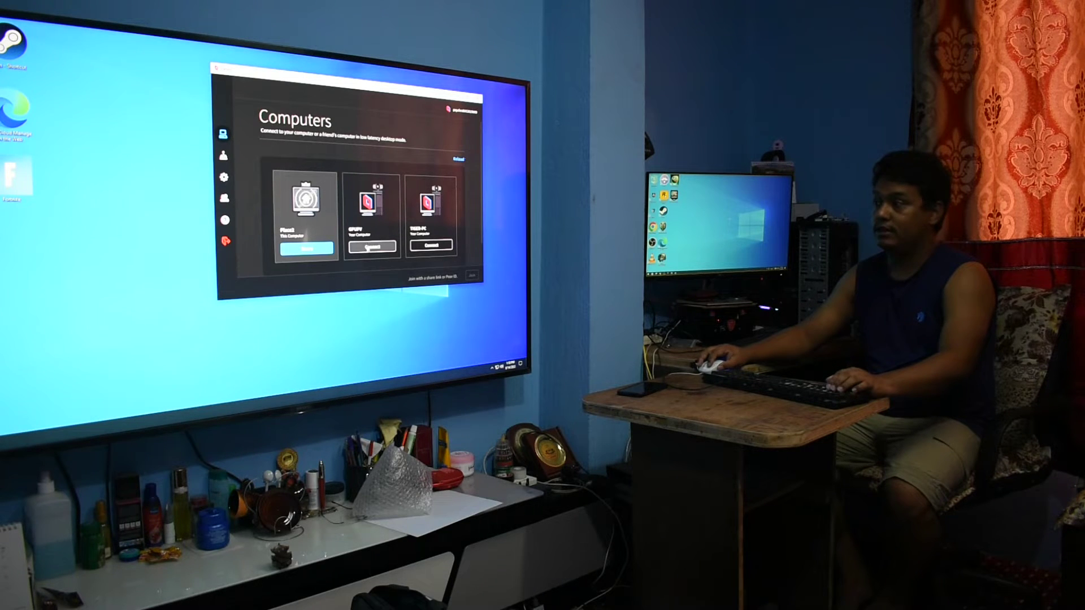
left_click(370, 246)
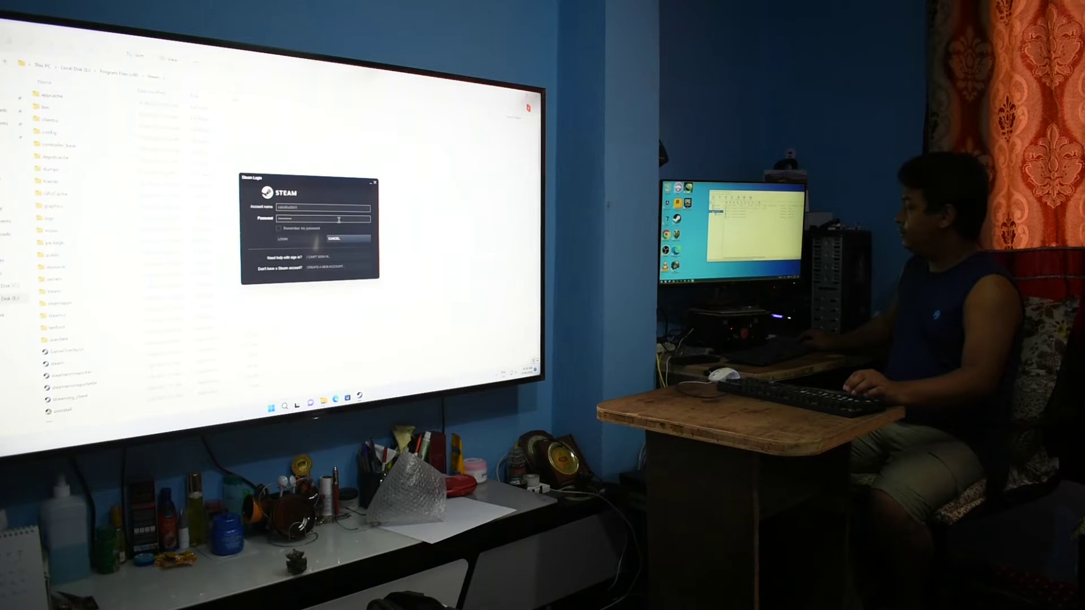
- Re-enter the Steam account password in the login window
left_click(302, 241)
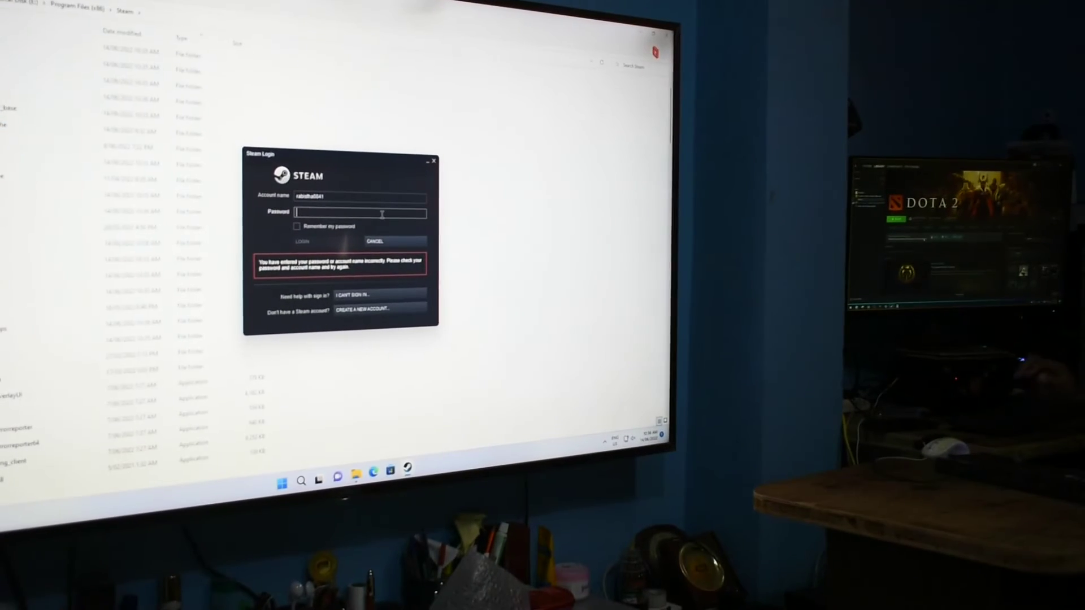
type("password")
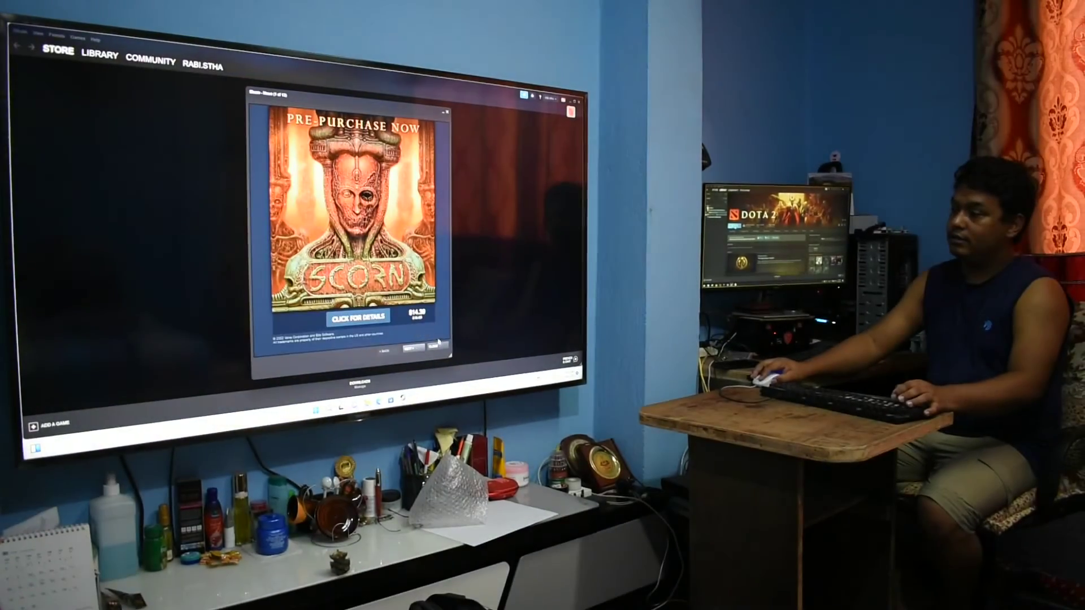
- Play Dota 2 from the Steam library, choosing Play anyway despite the out-of-date cloud save
left_click(101, 55)
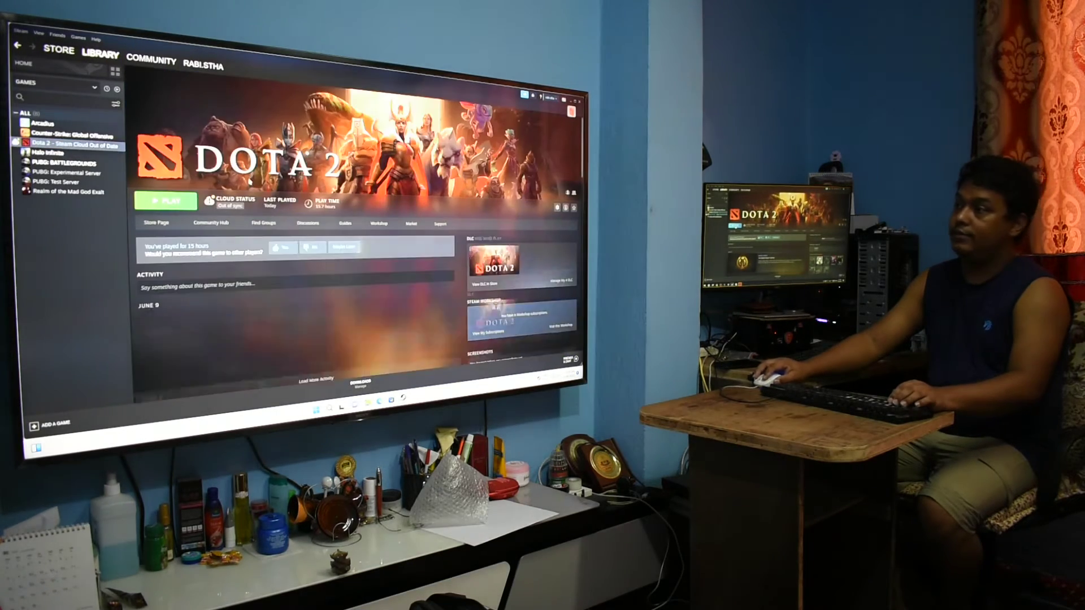
left_click(166, 201)
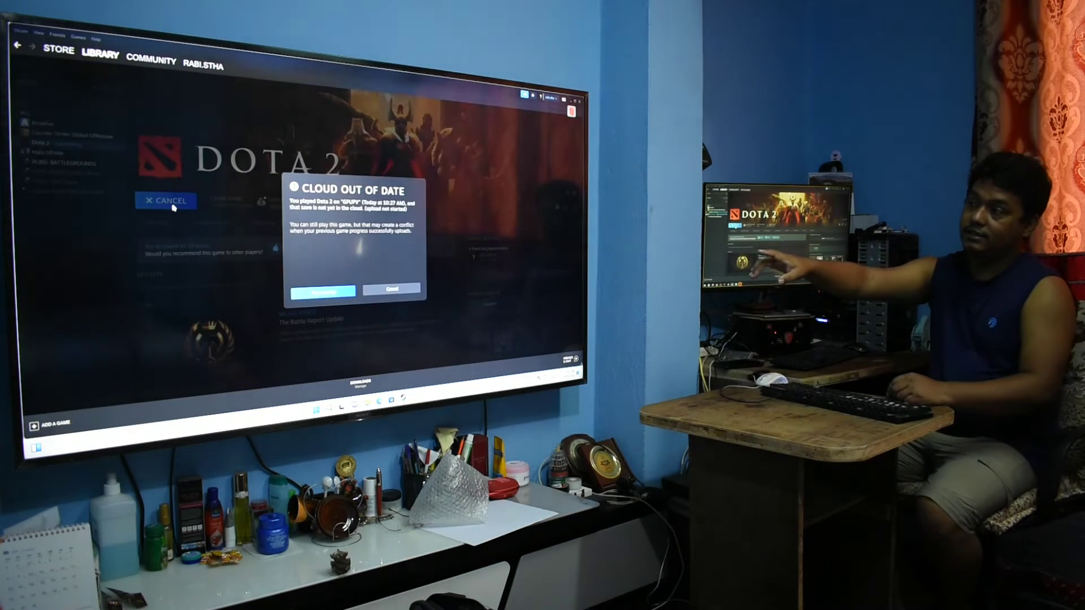
left_click(321, 290)
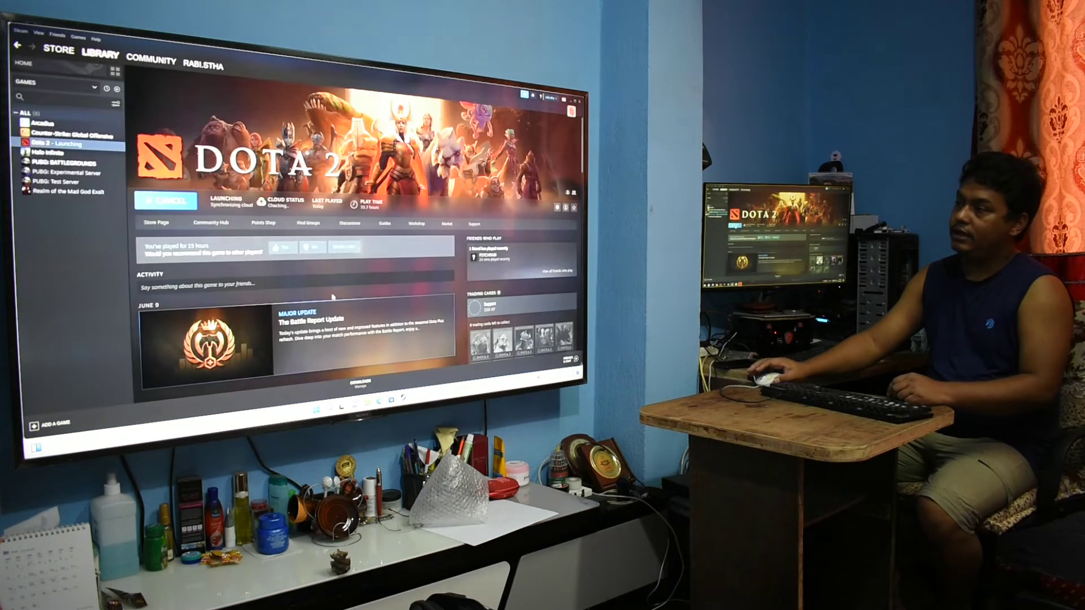